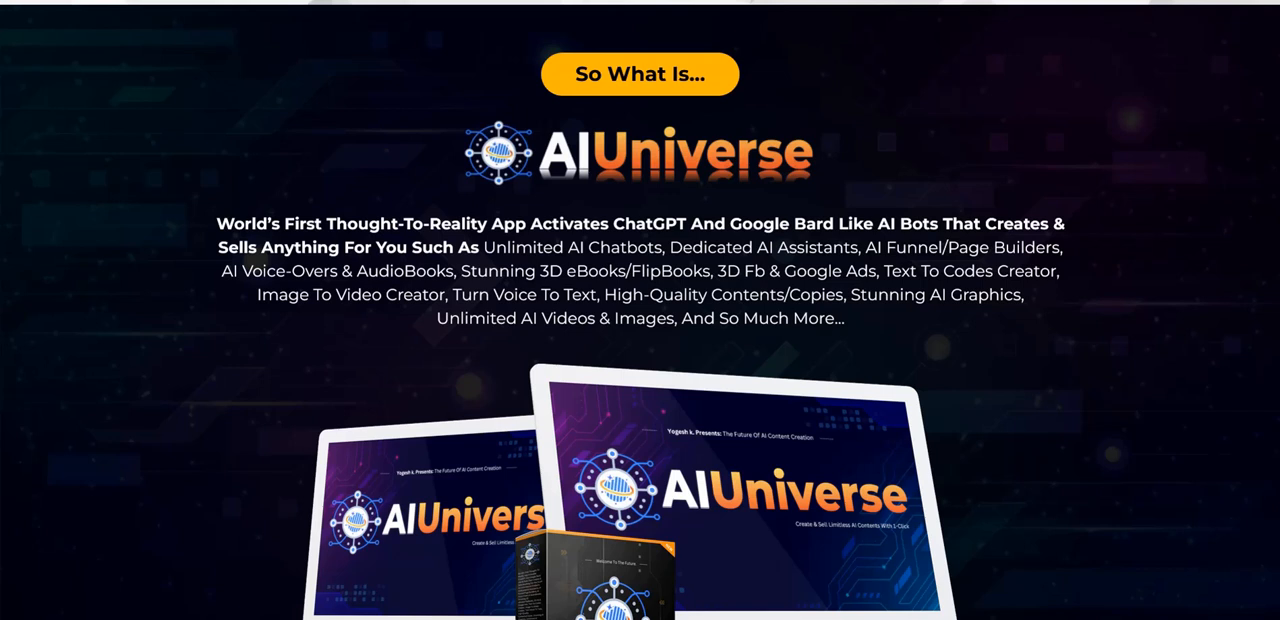
Scroll past the 'So What Is AI Universe' intro to the feature checklist of things to create and sell
scroll("down", 3)
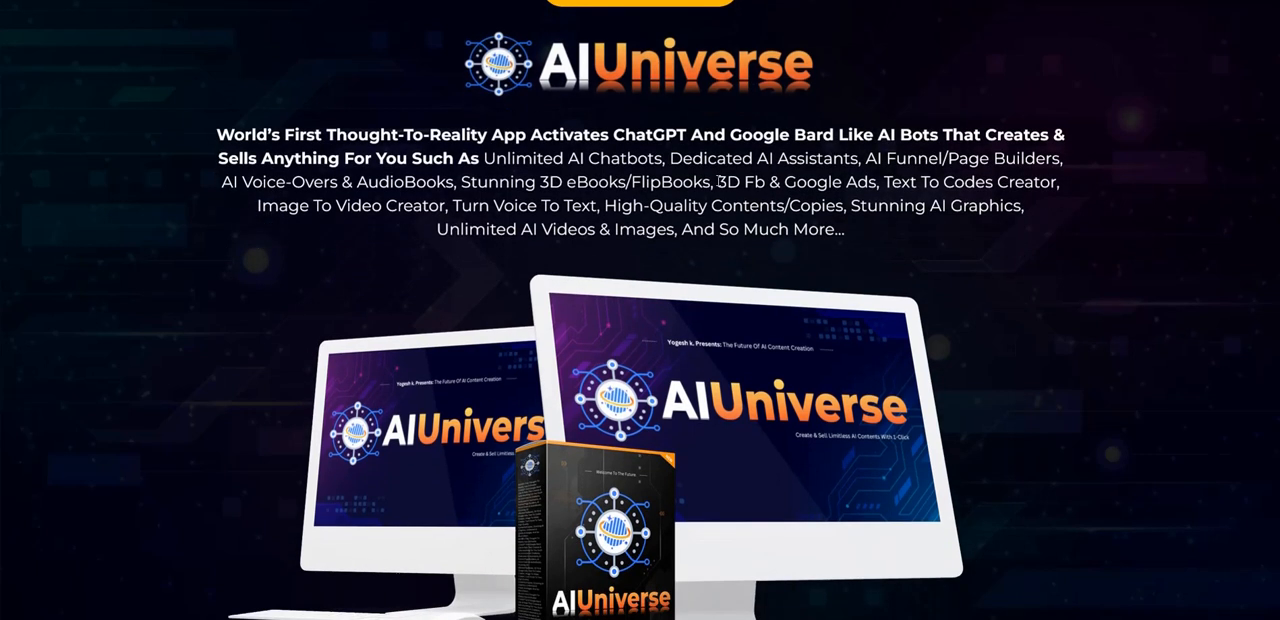
scroll("down", 3)
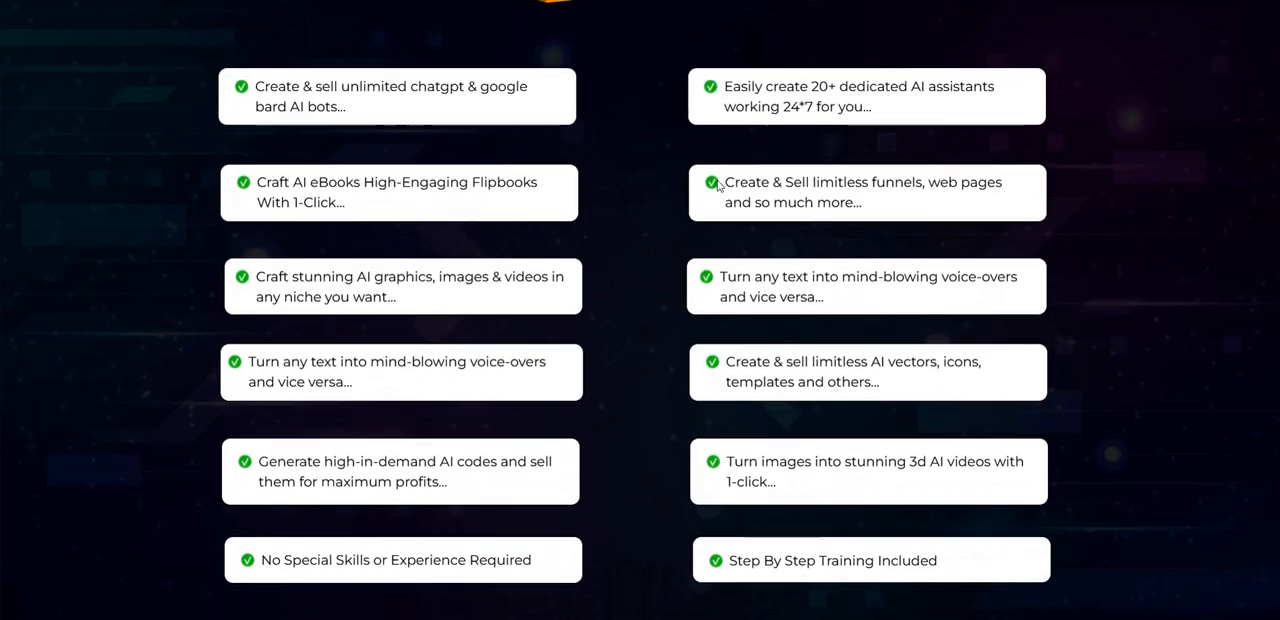
Scroll down to the three 'How it works' steps and the 'Watch AI Universe In Action' video
scroll("down", 3)
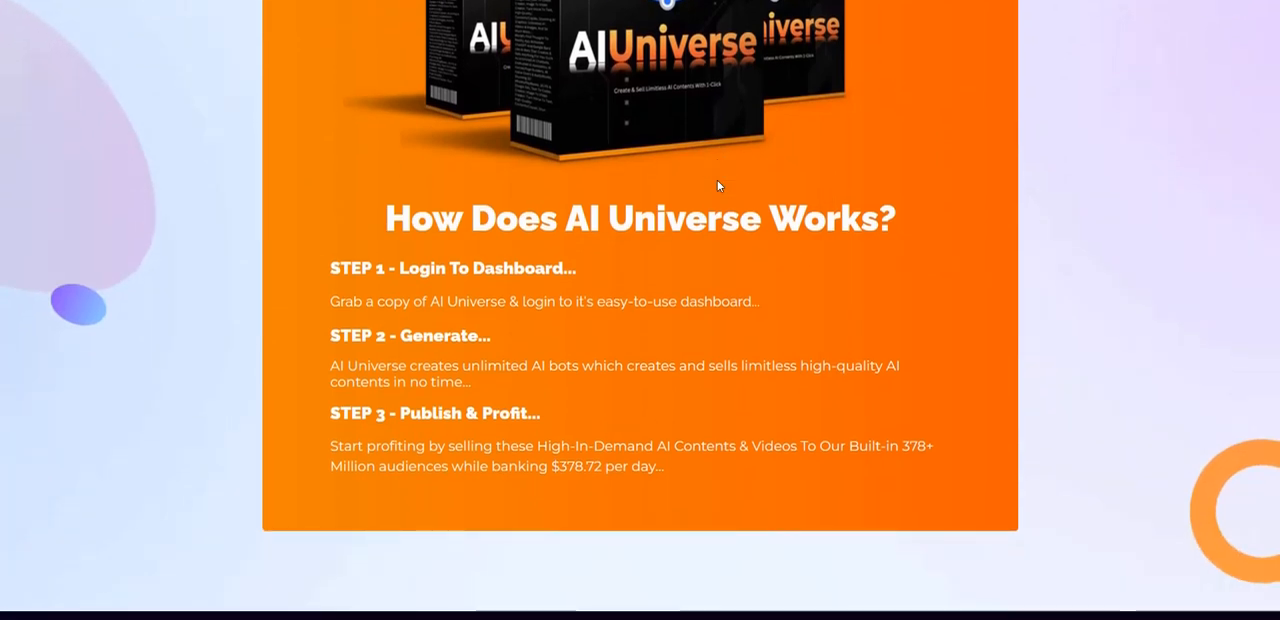
scroll("down", 3)
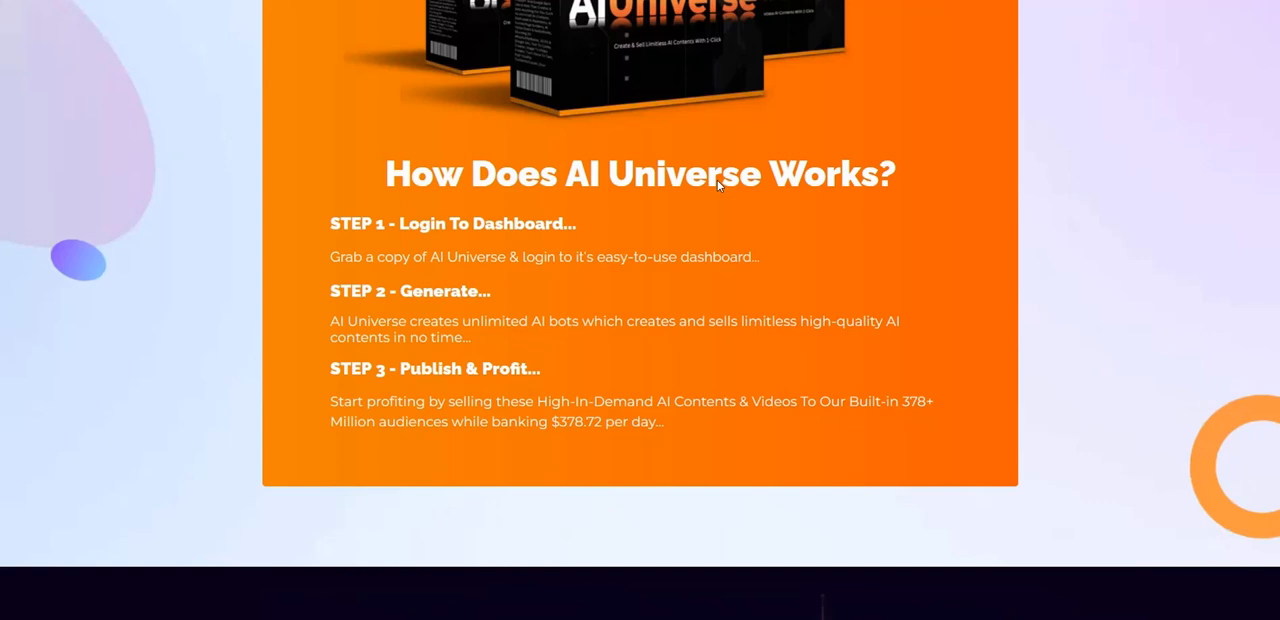
scroll("down", 3)
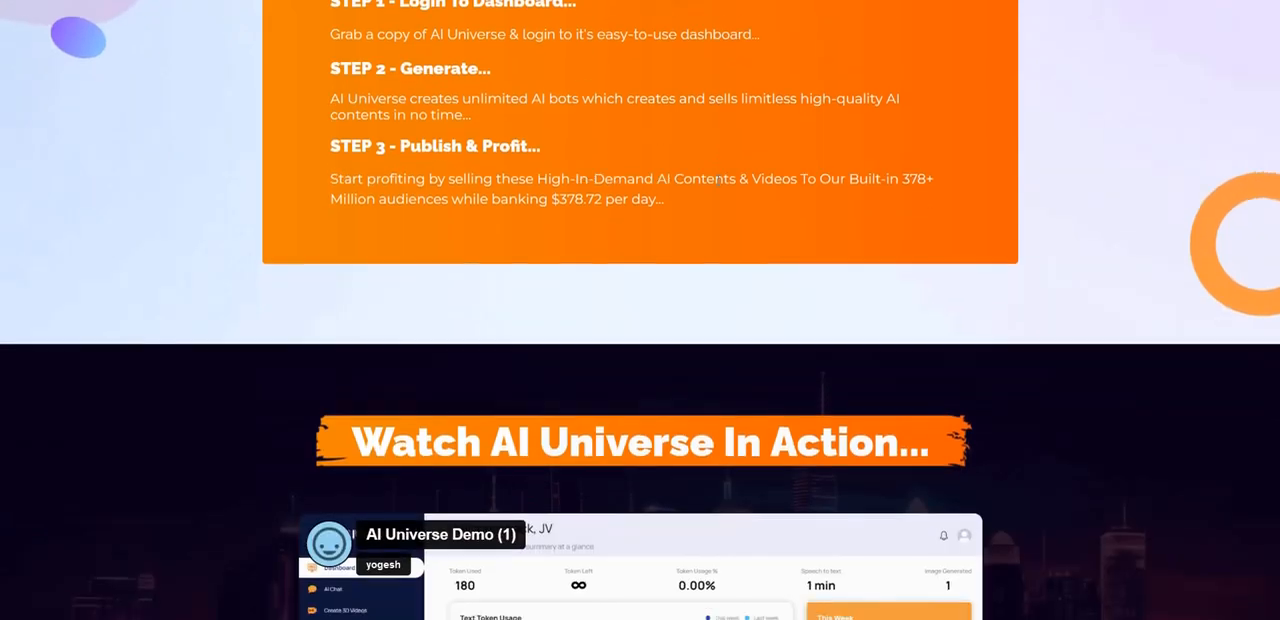
Play the embedded Vimeo demo showing the members dashboard, token usage chart and tools library
scroll("down", 3)
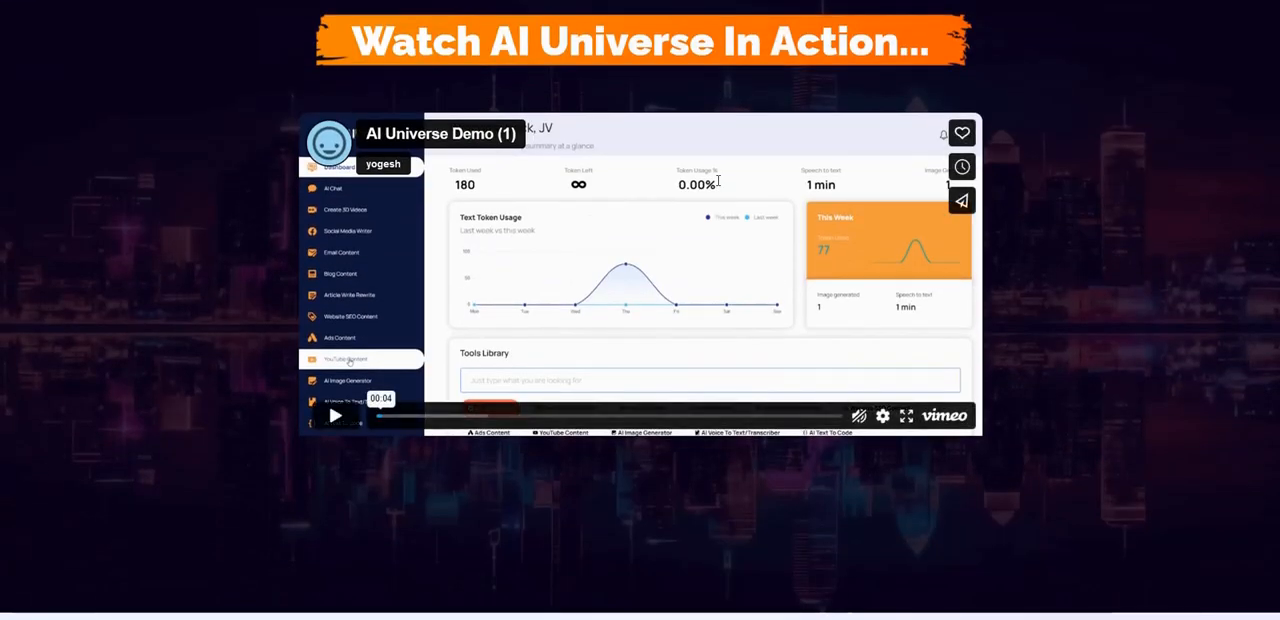
left_click(904, 416)
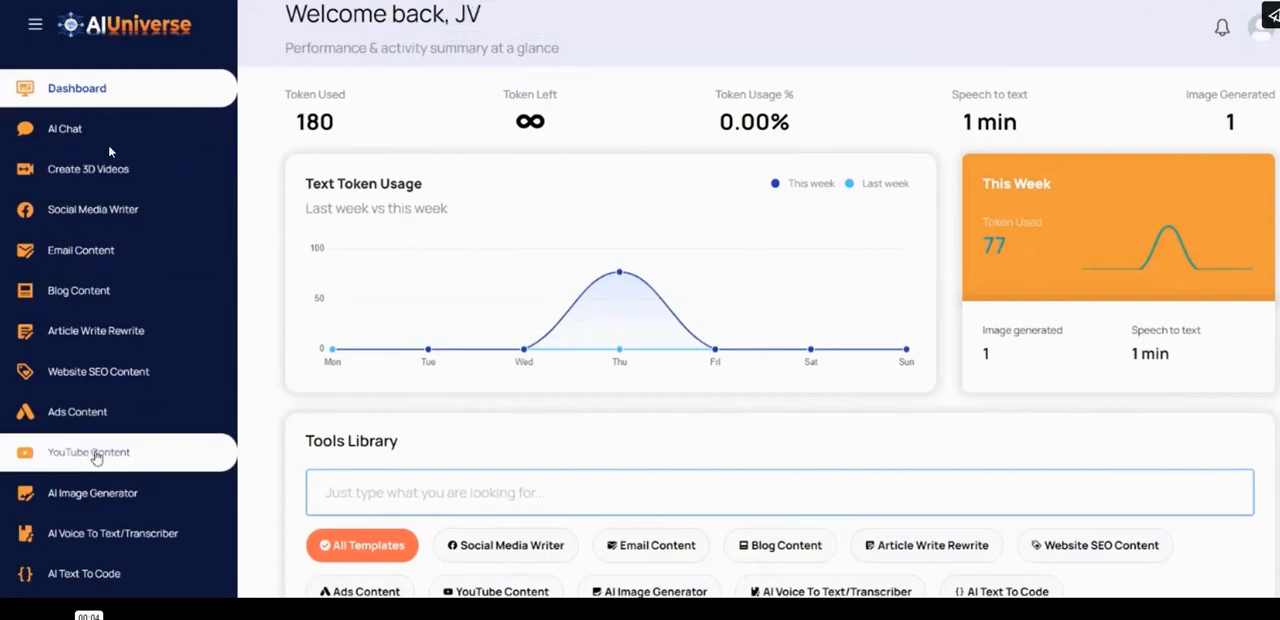
mouse_move(256, 172)
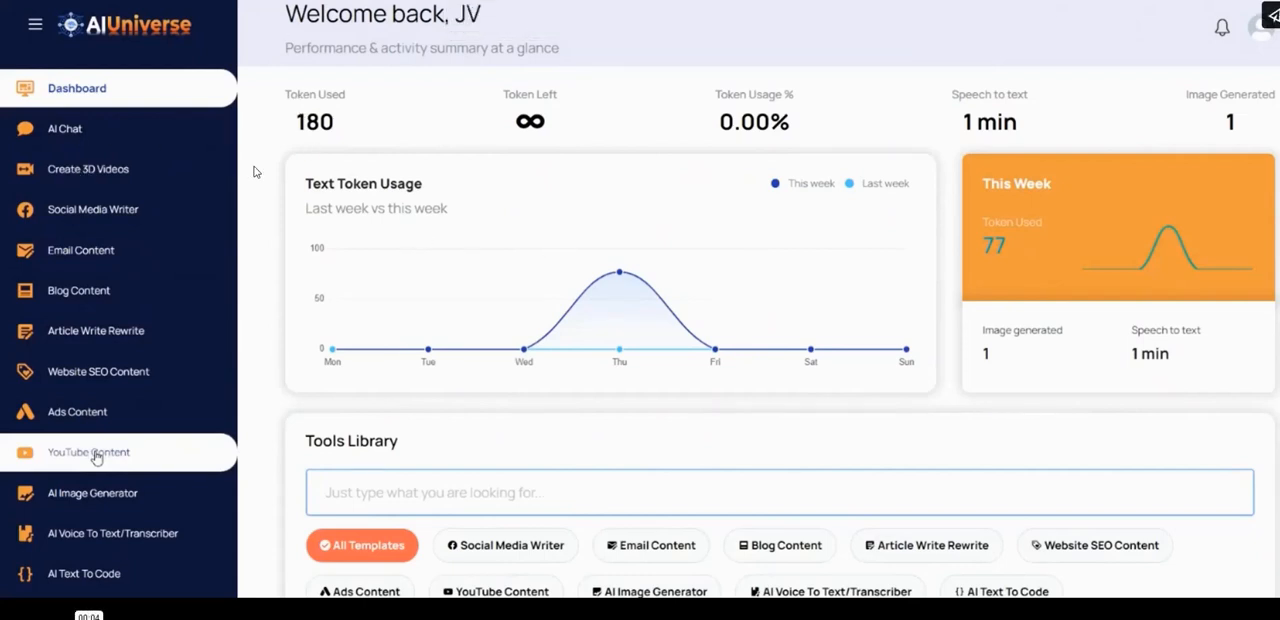
mouse_move(50, 130)
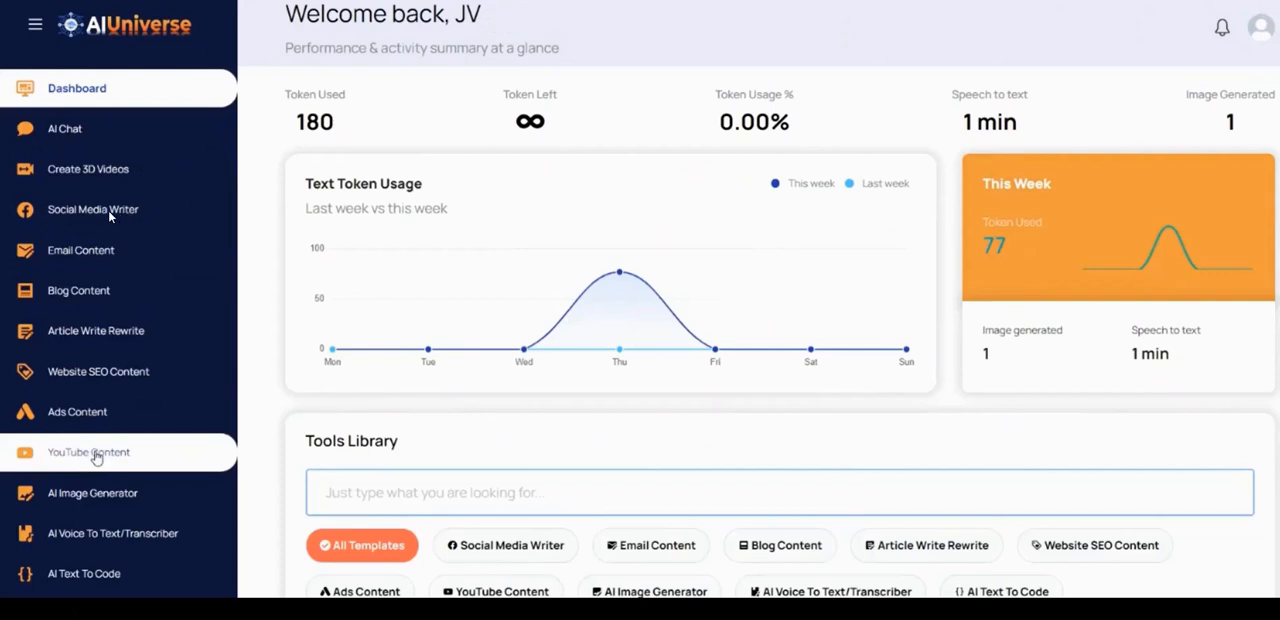
mouse_move(80, 250)
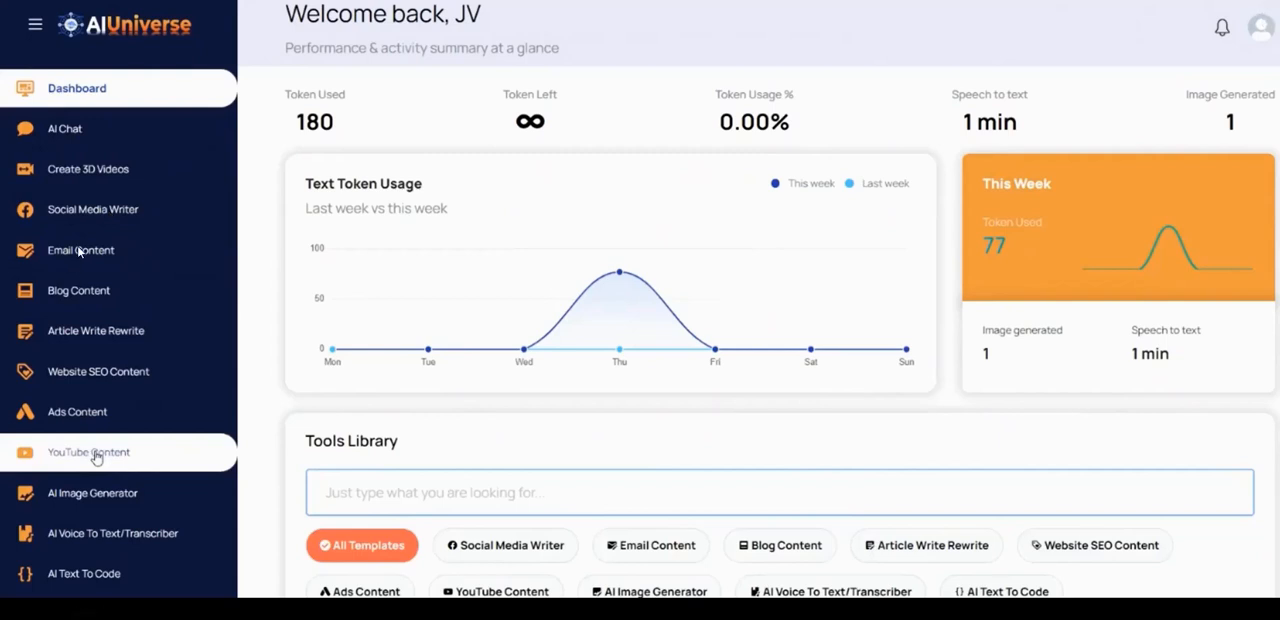
mouse_move(140, 328)
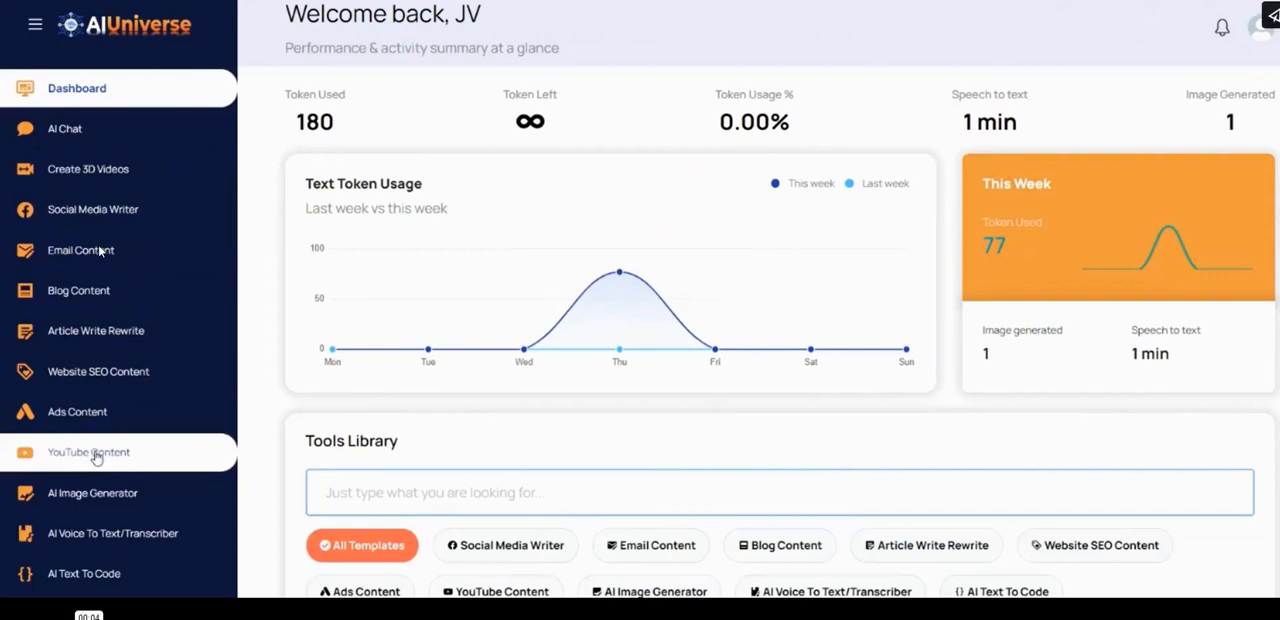
mouse_move(84, 390)
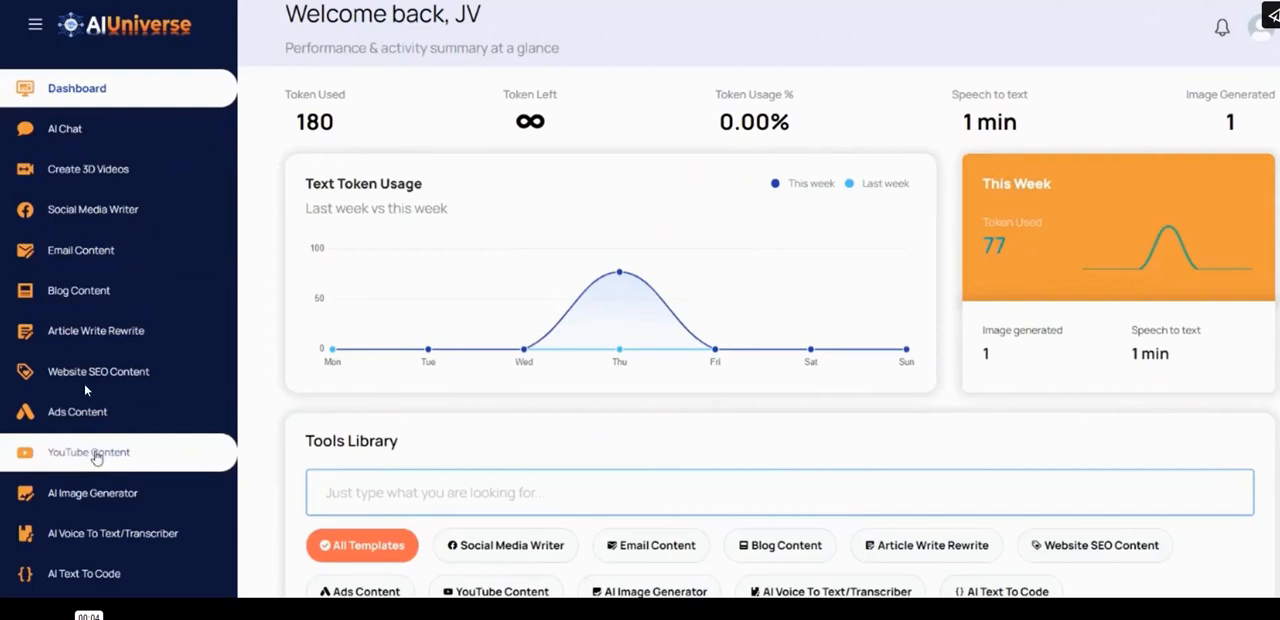
mouse_move(80, 376)
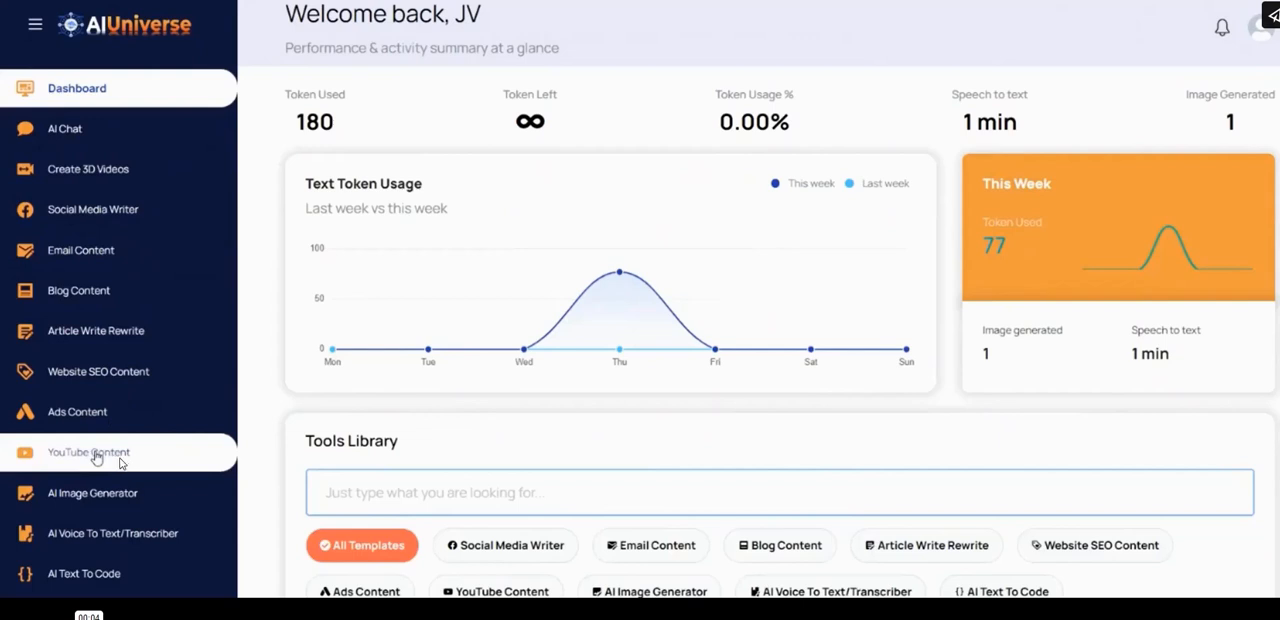
mouse_move(98, 528)
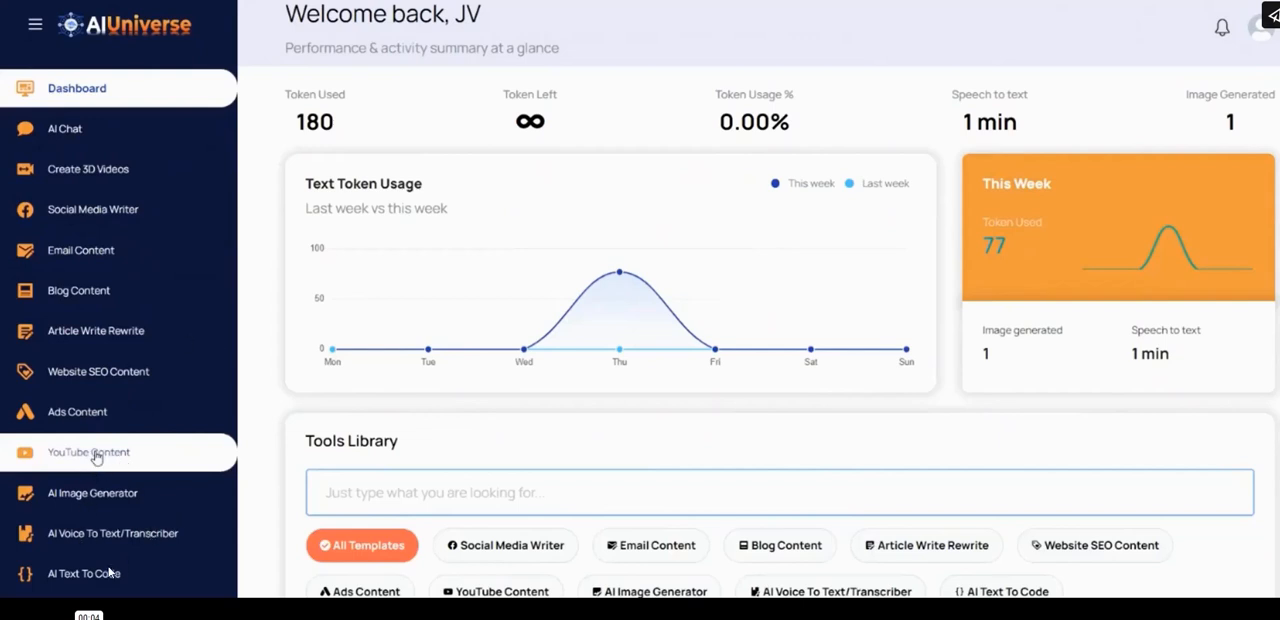
mouse_move(362, 226)
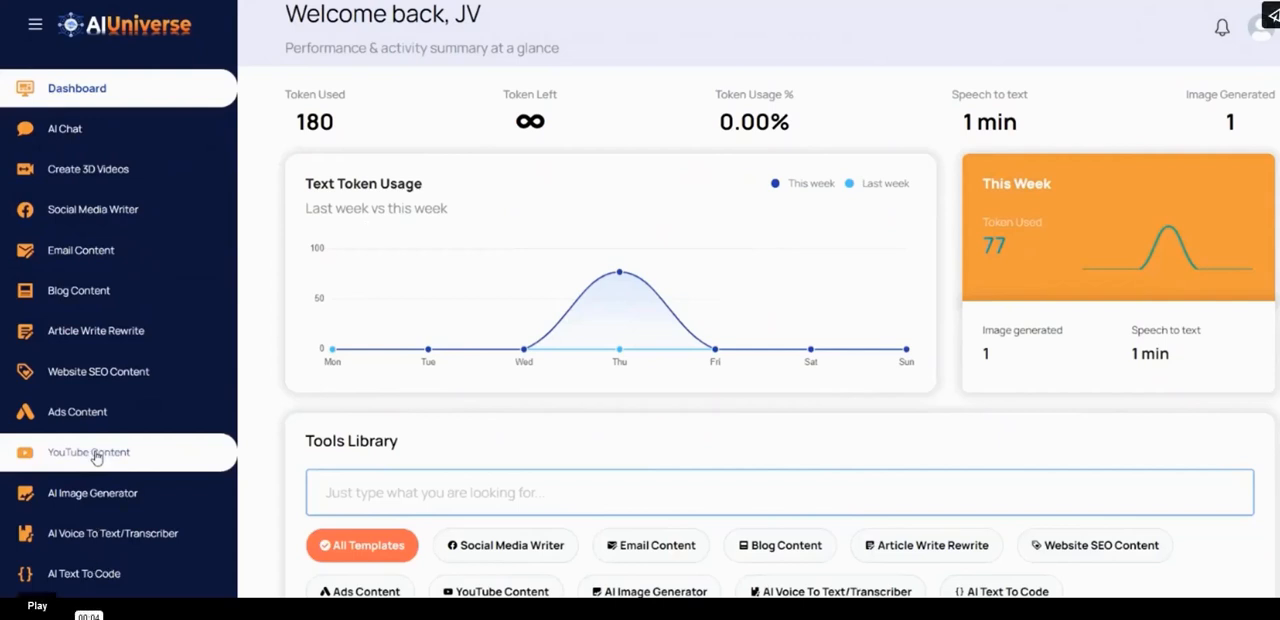
Ask the Pet Consultant AI chat which dog breeds are famous in the USA and get the answer
scroll("down", 3)
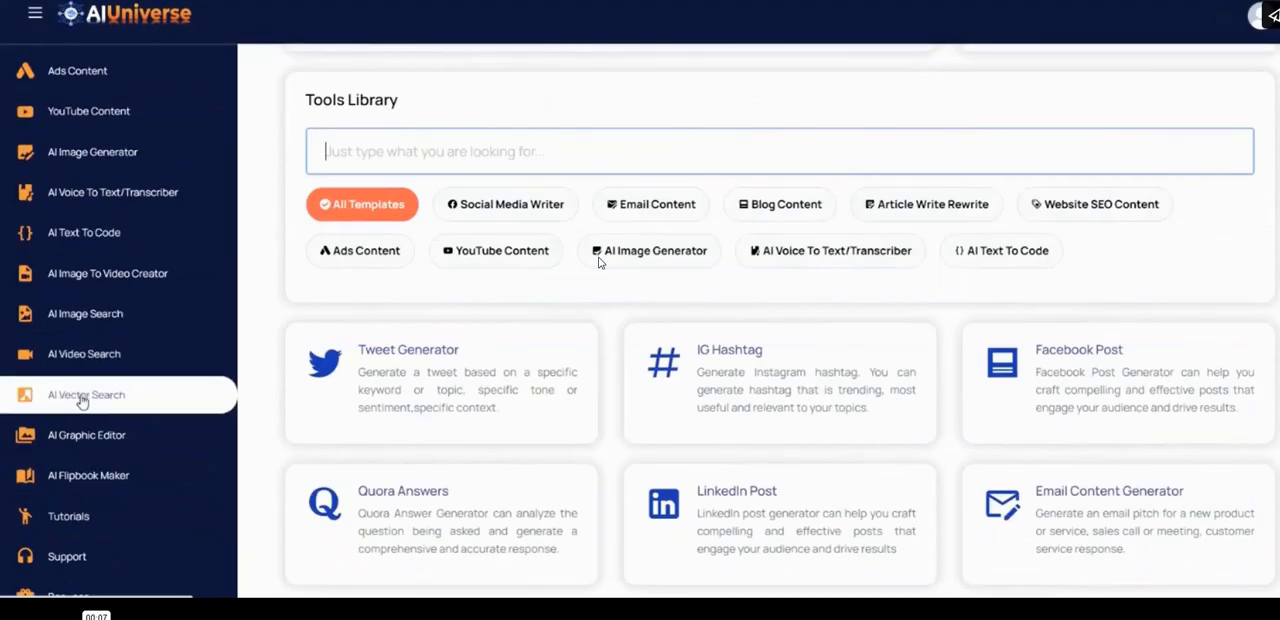
scroll("up", 3)
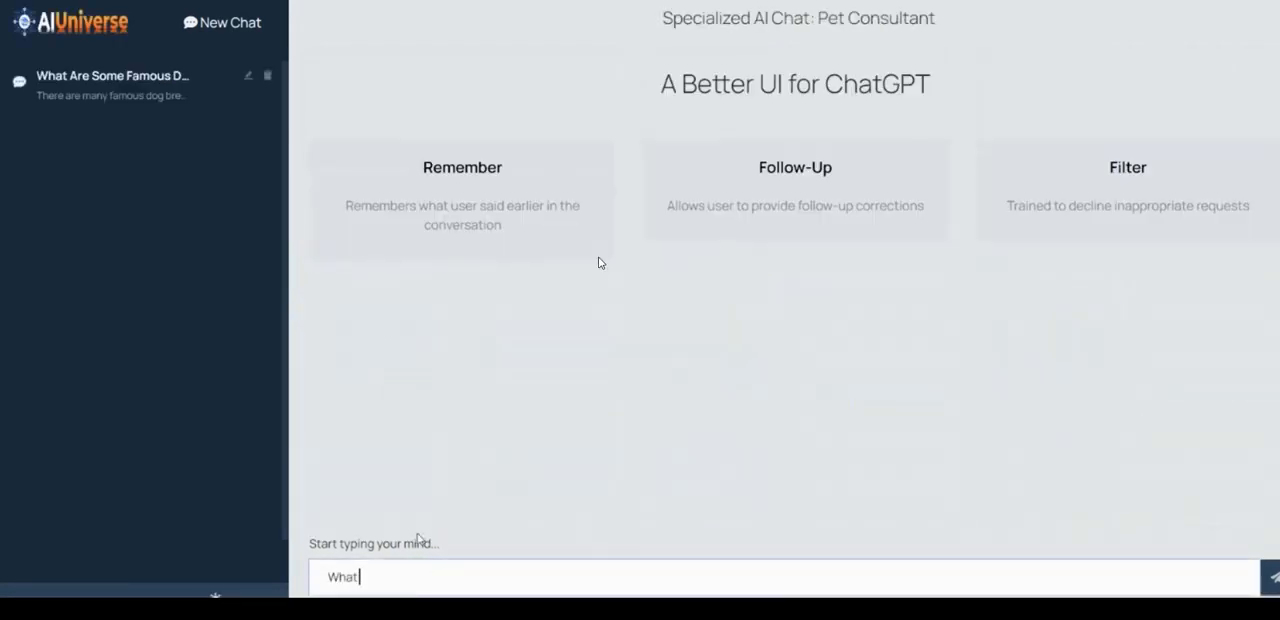
type("Are Famous Dog Breed")
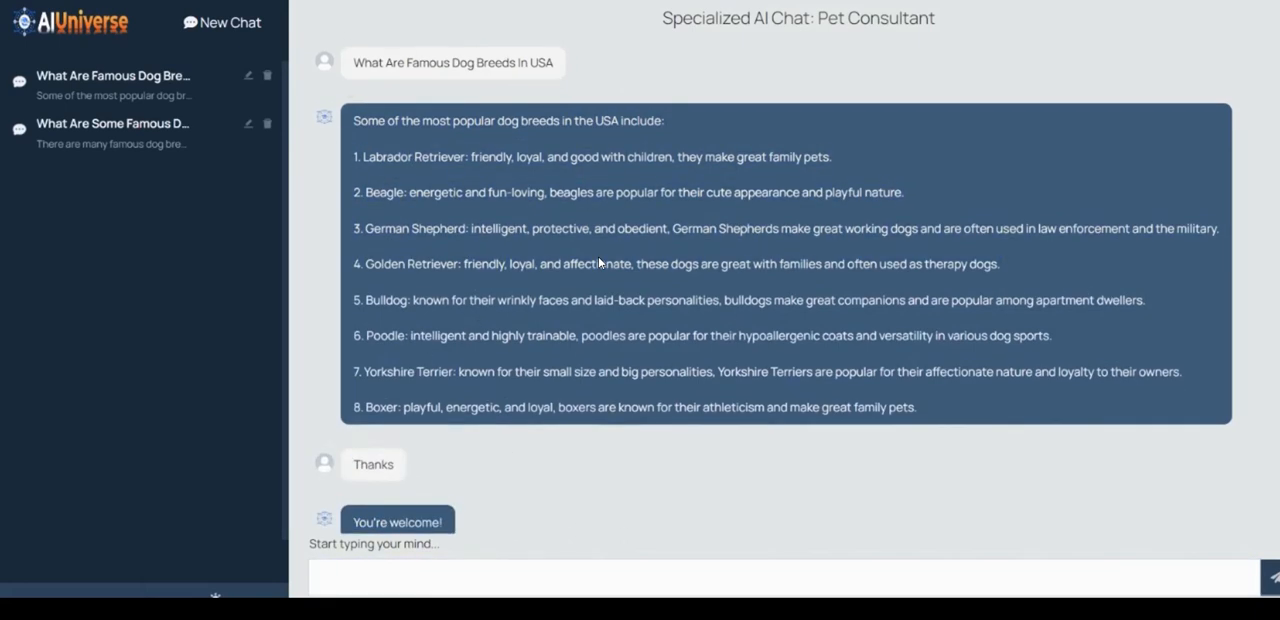
Build an Instagram 4:5 video ad template with the cartoon image and description 'hois Aweosme Cartoon'
left_click(92, 168)
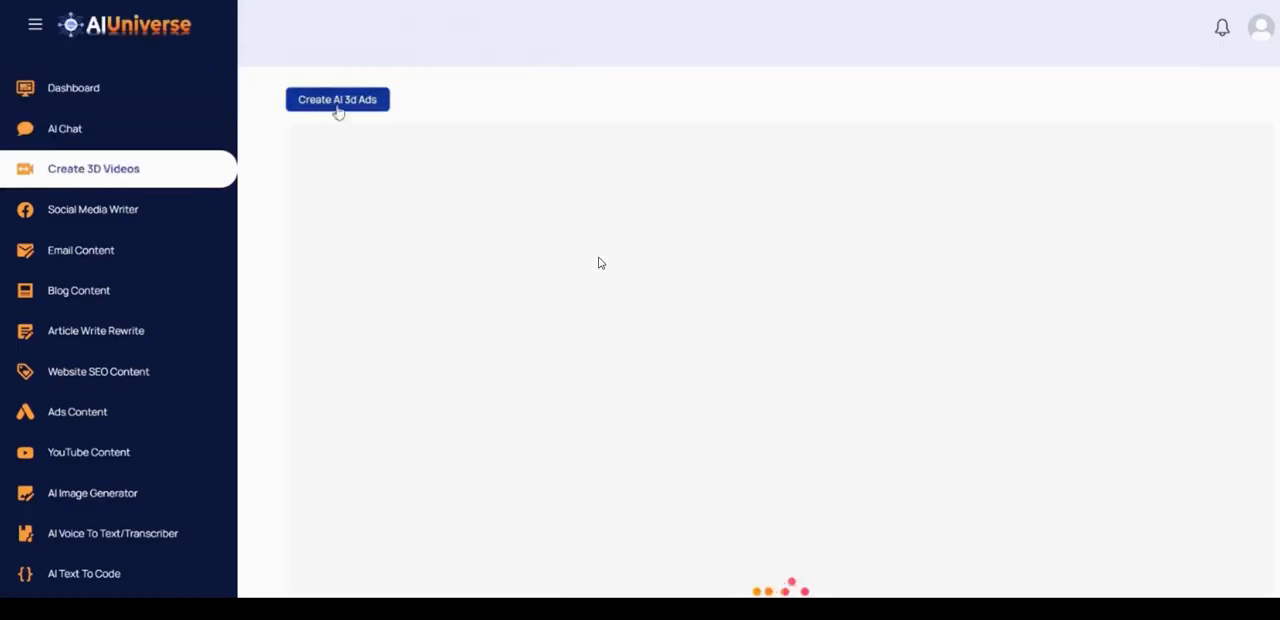
left_click(336, 100)
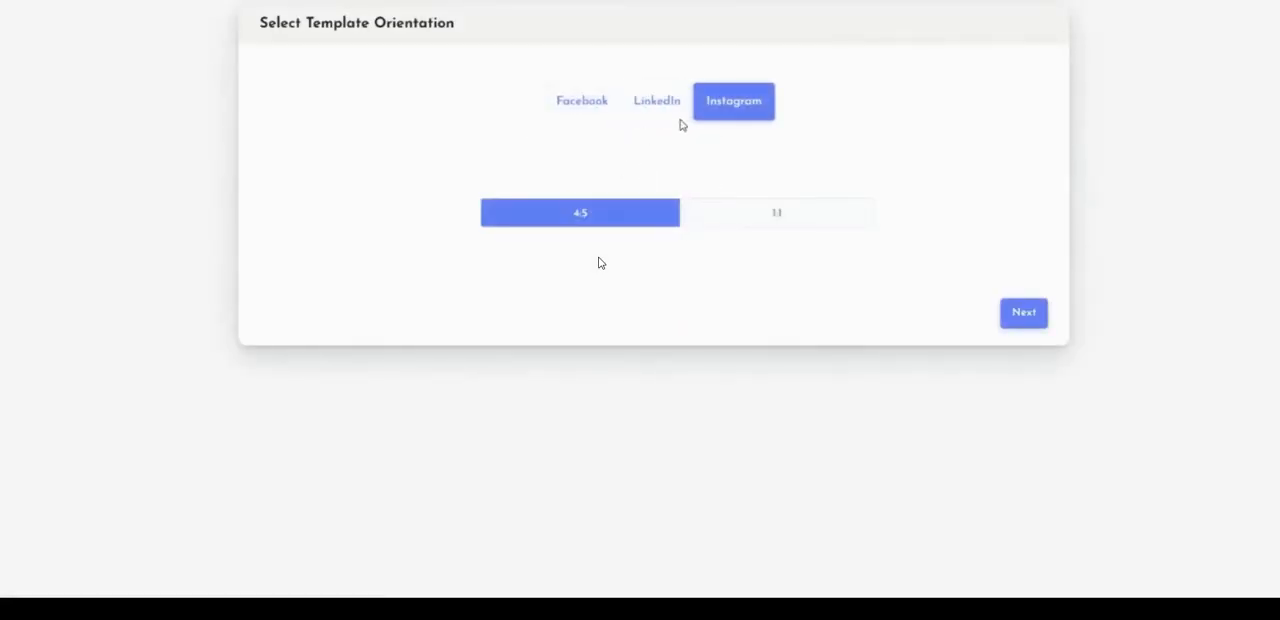
left_click(1024, 312)
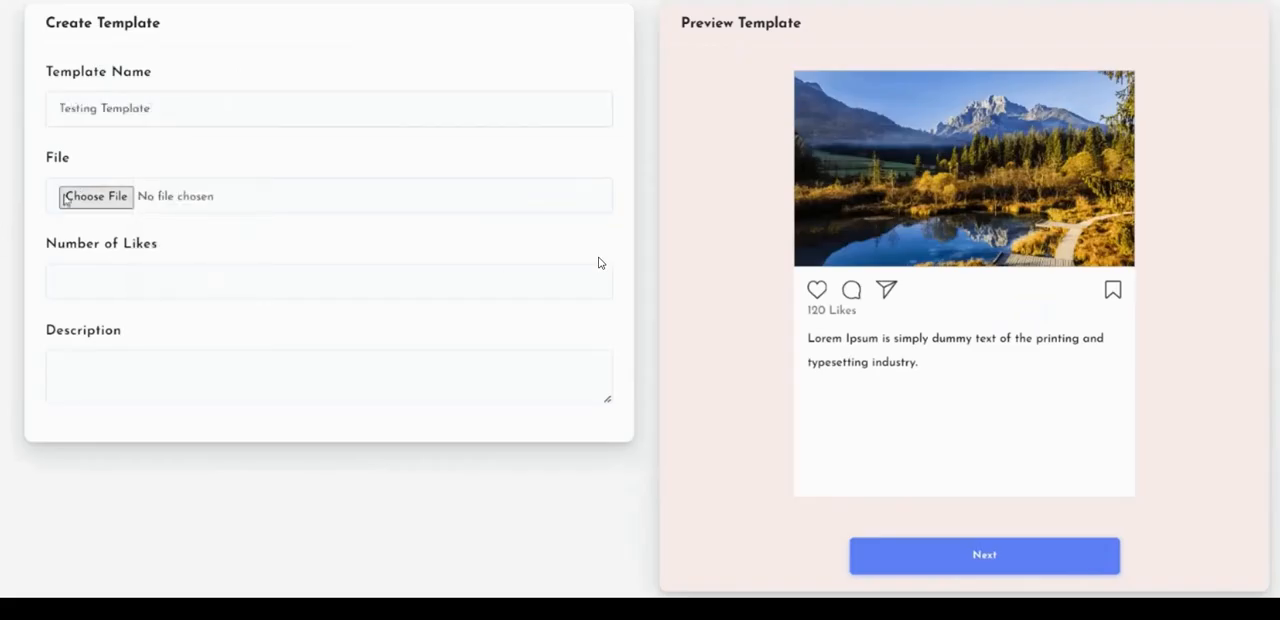
left_click(96, 196)
type("Wow Check T")
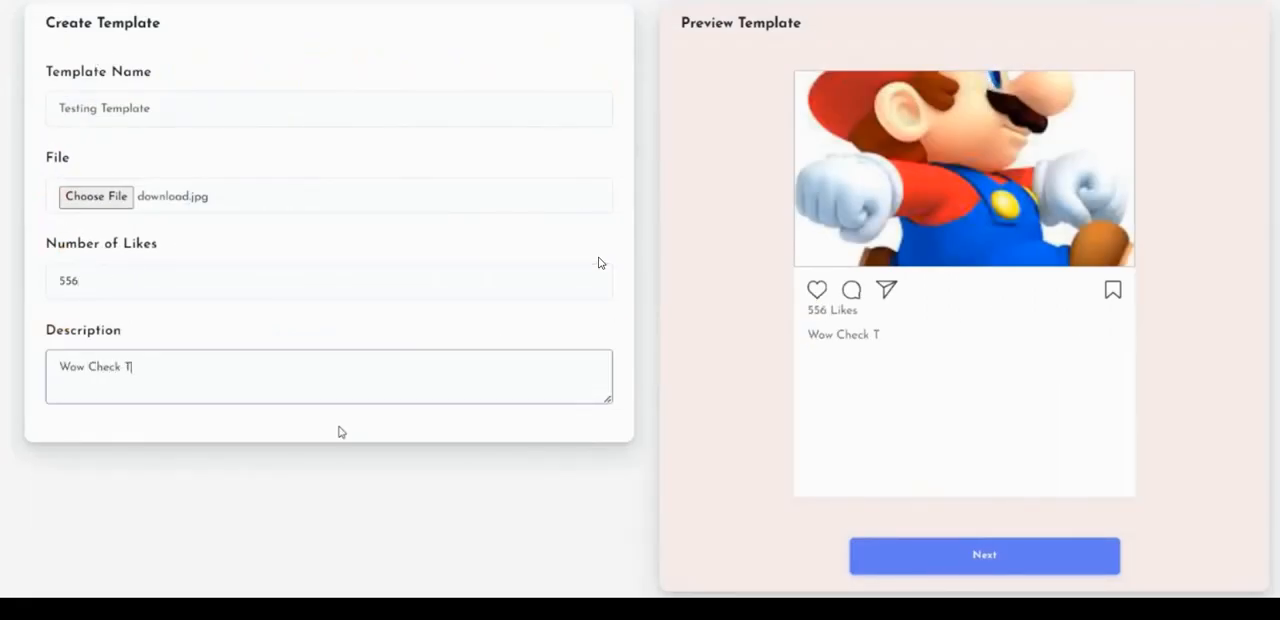
type("hois Aweosme Cartoon")
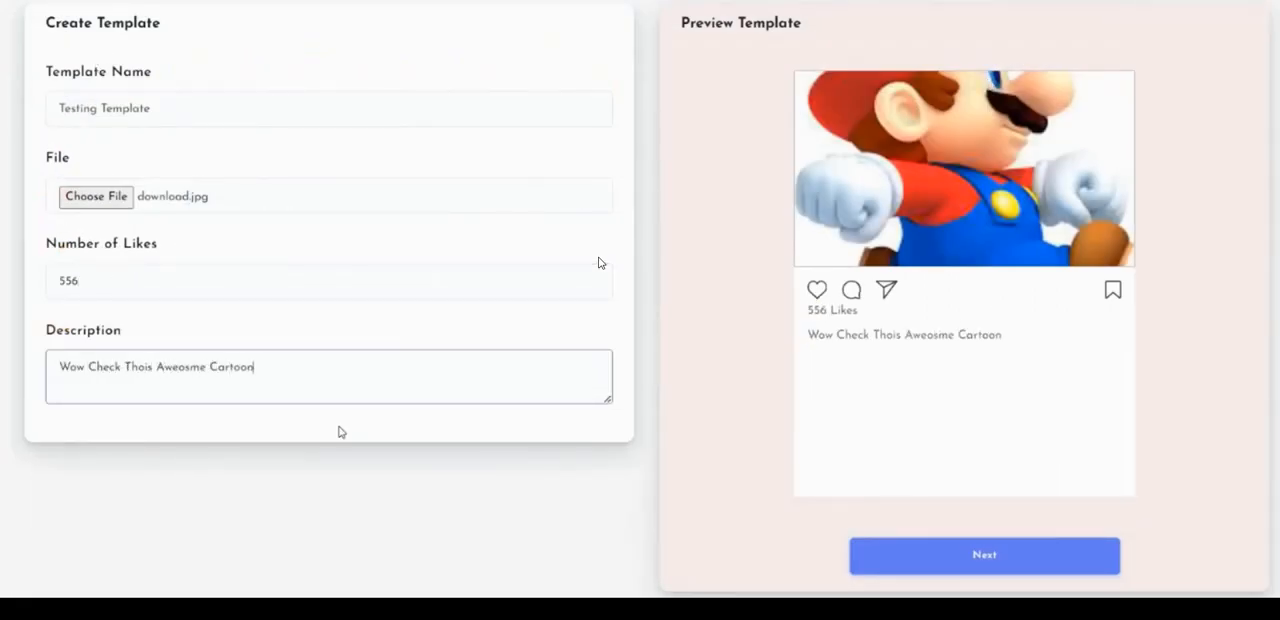
left_click(984, 556)
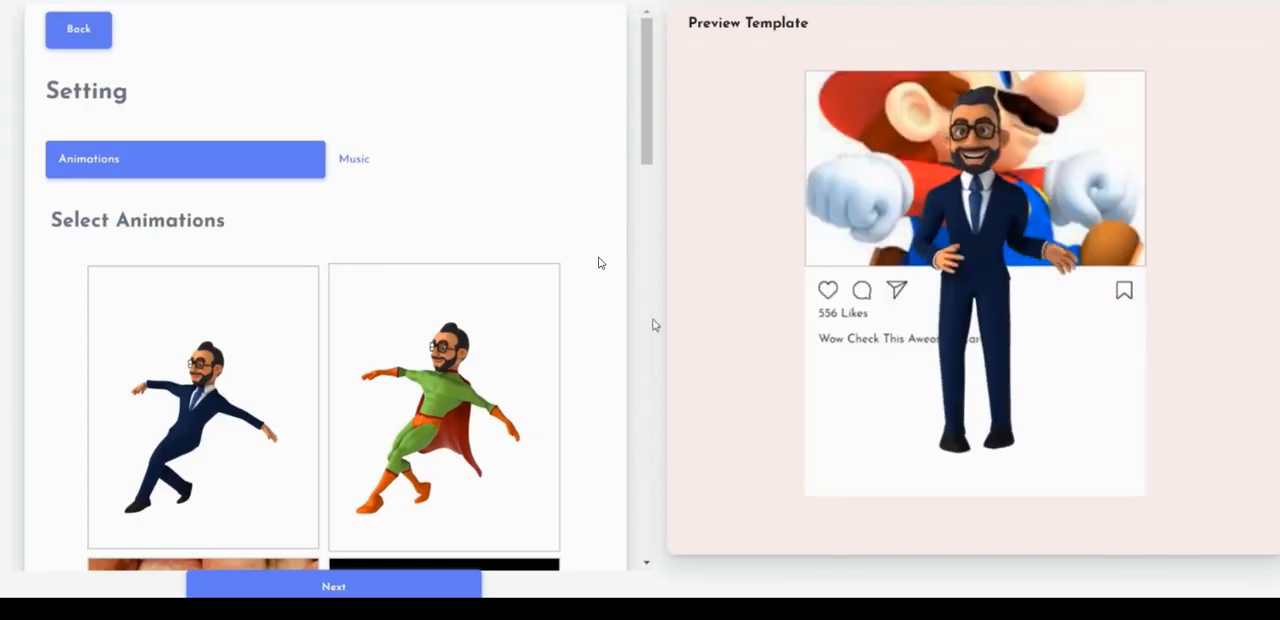
Pick an animation and generate the 3D video ad so it lists as completed
scroll("down", 3)
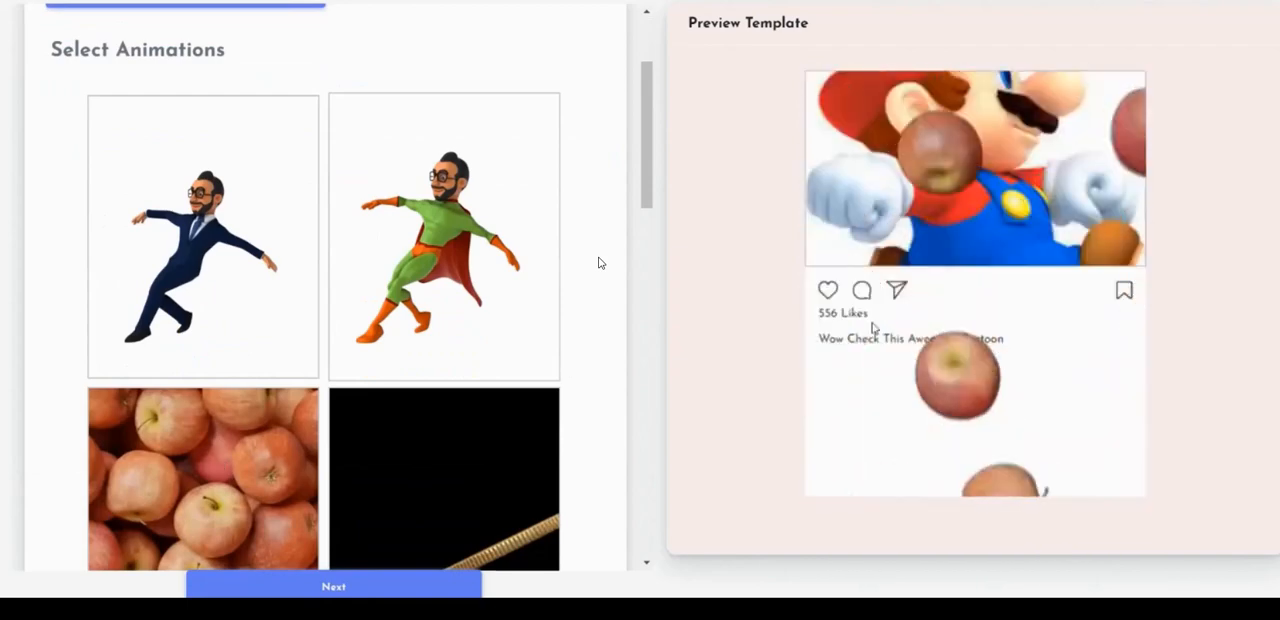
scroll("down", 3)
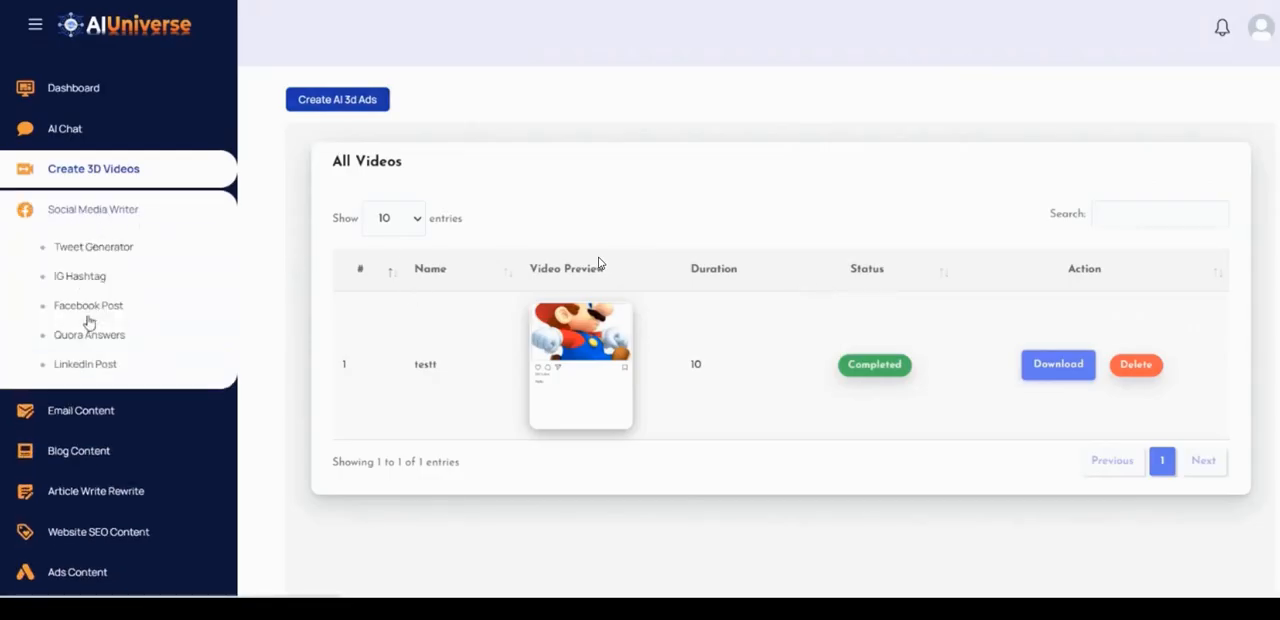
Generate a LinkedIn-style travel post titled 'Tst FB' with default language and creativity, 100 max tokens
left_click(84, 364)
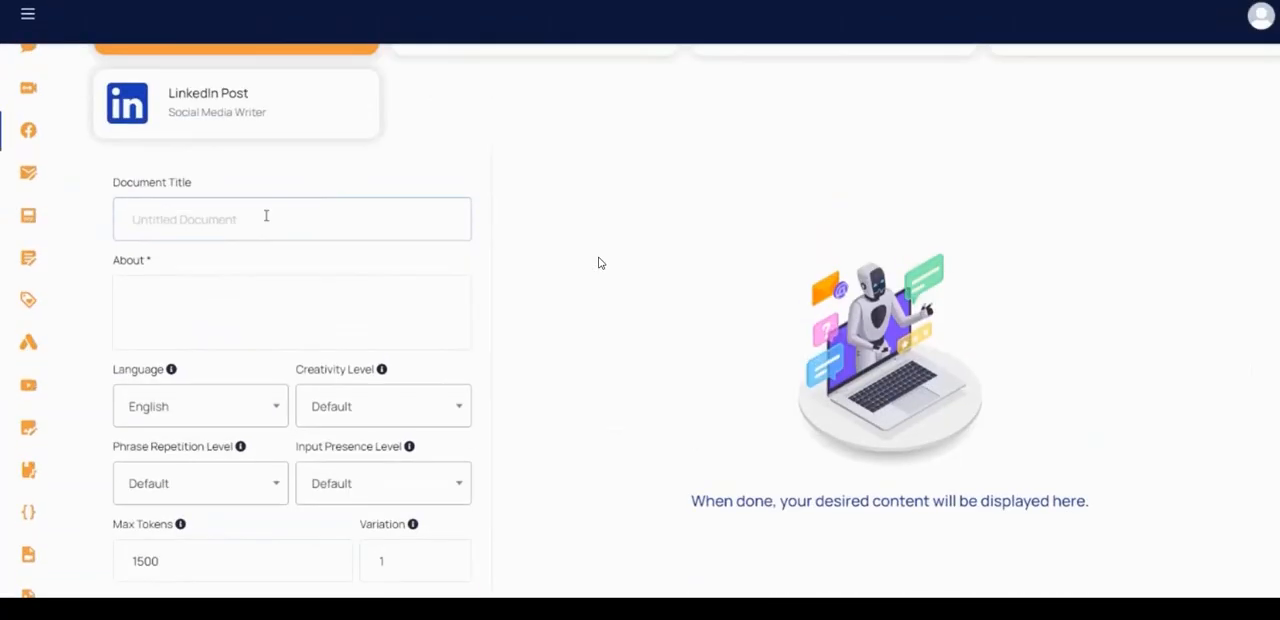
type("Write Post")
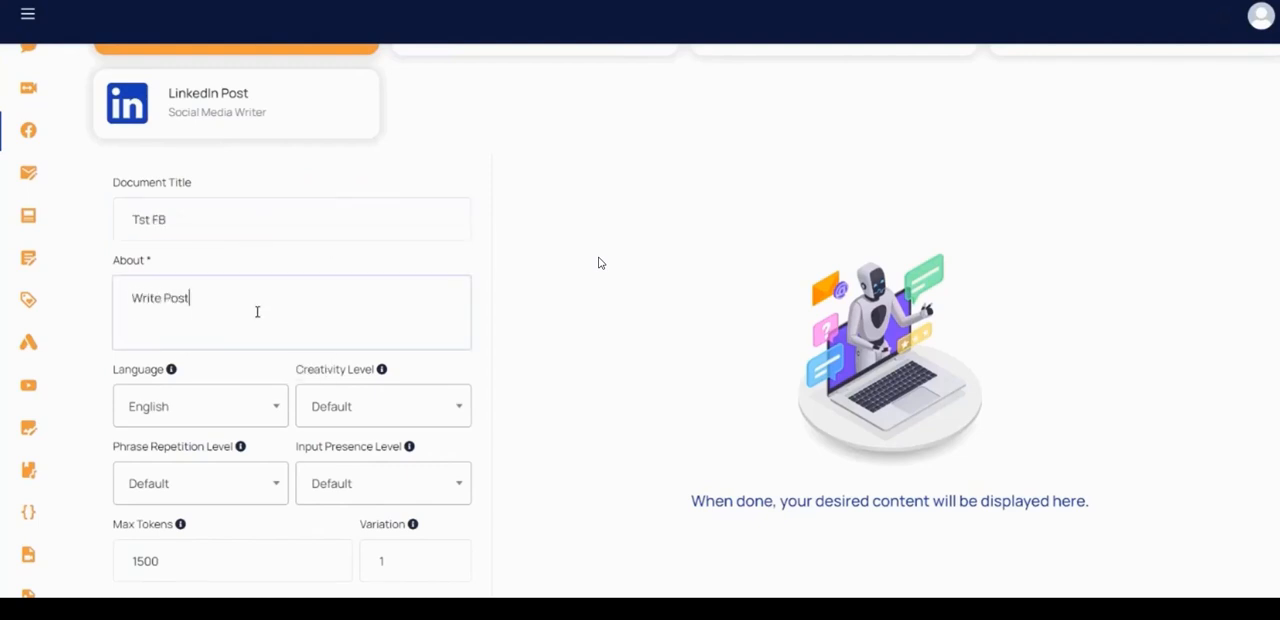
left_click(200, 320)
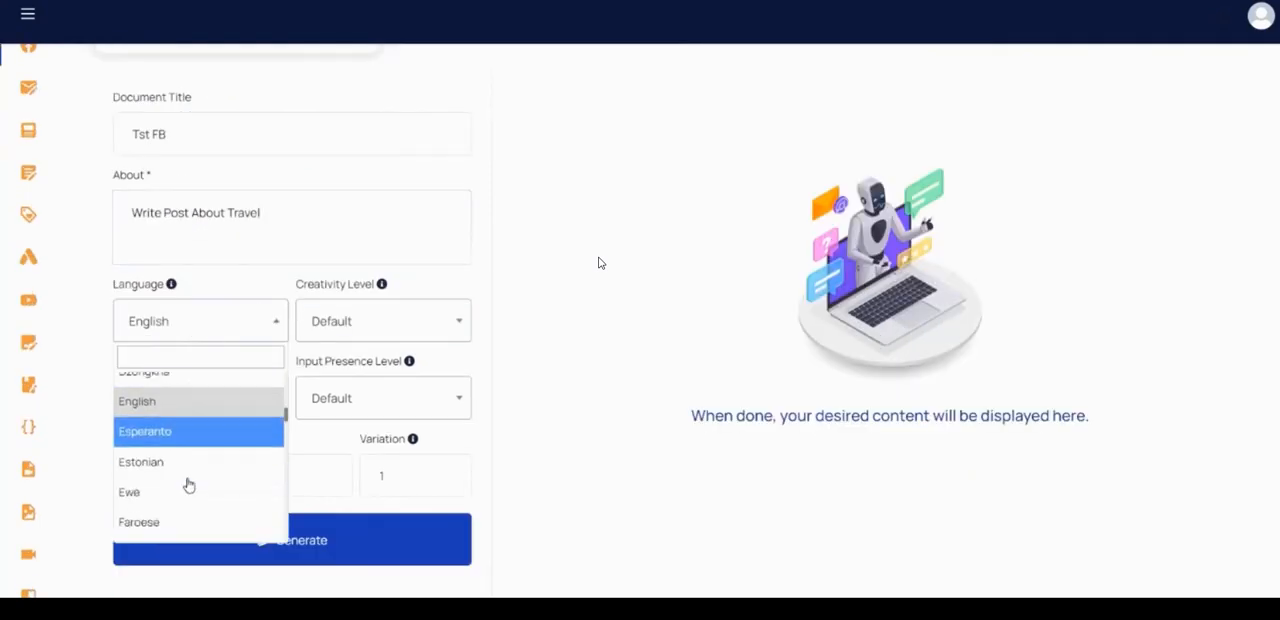
left_click(384, 320)
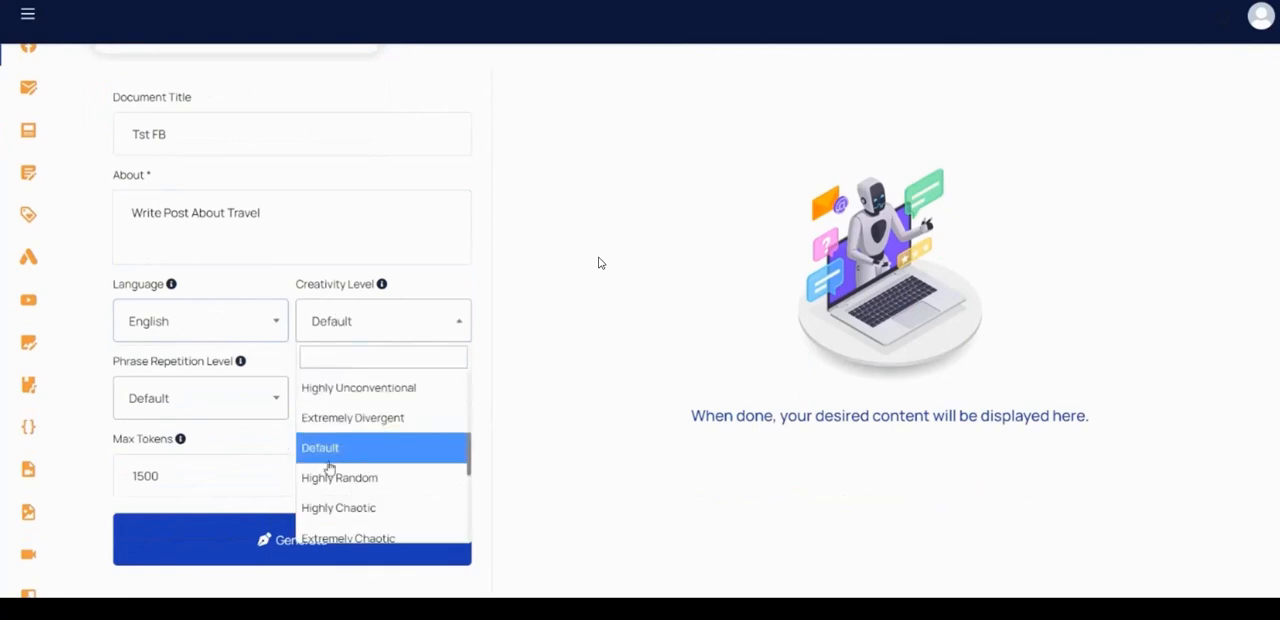
left_click(200, 398)
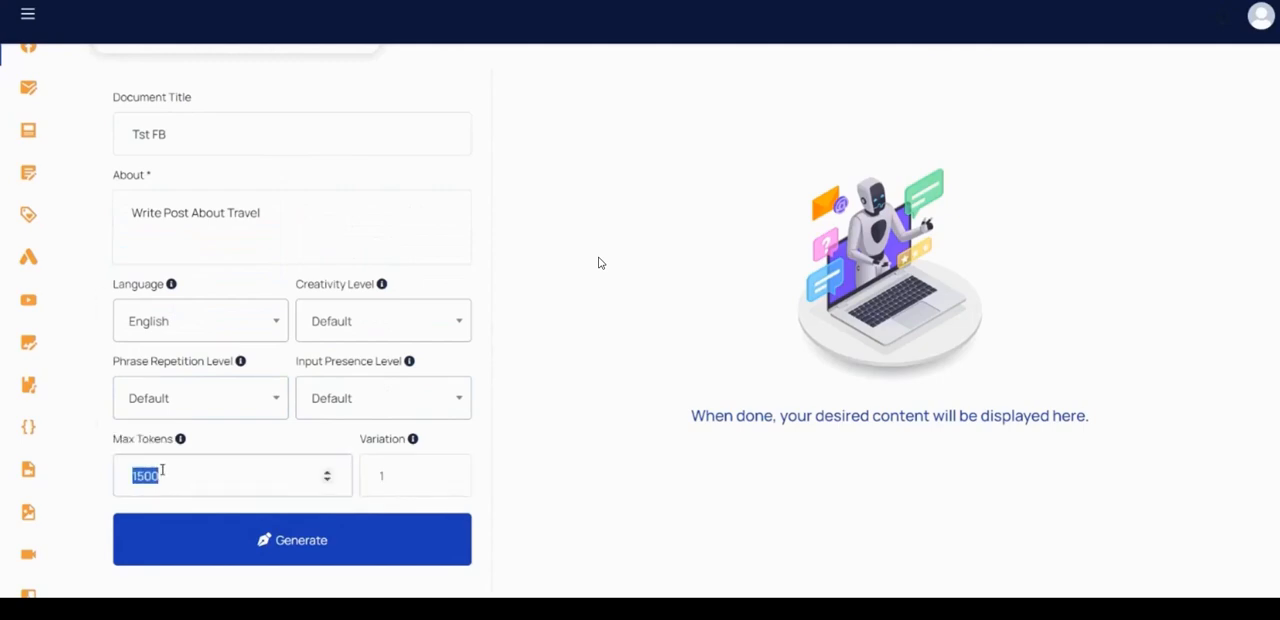
left_click(292, 540)
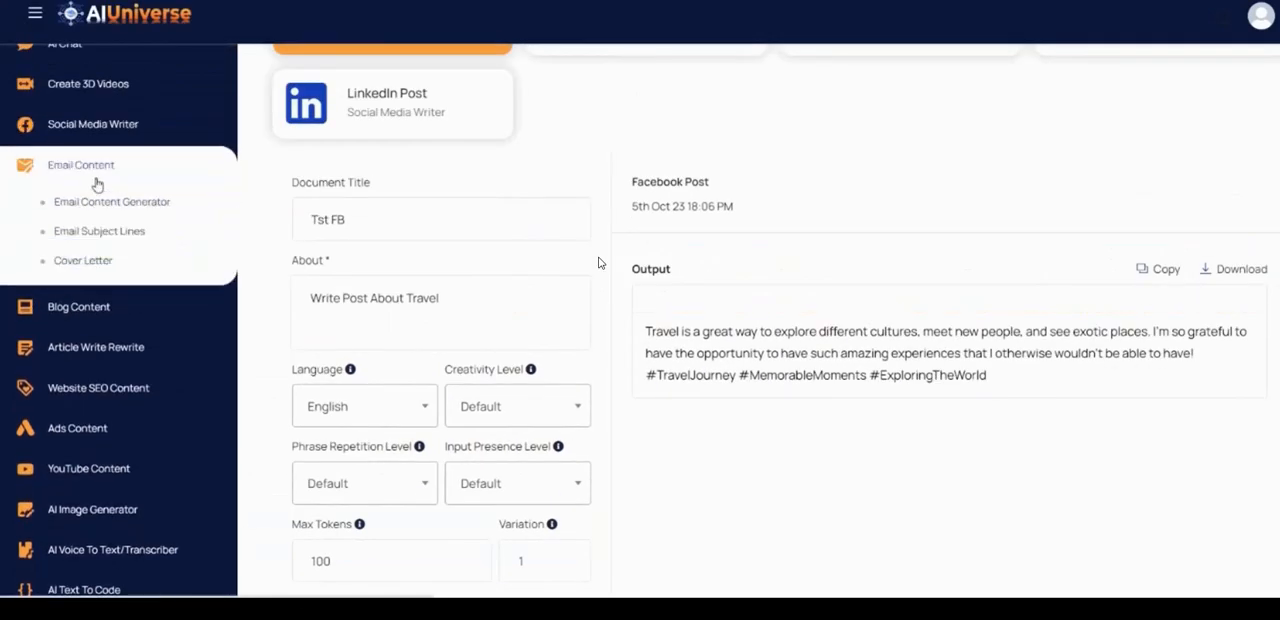
scroll("down", 3)
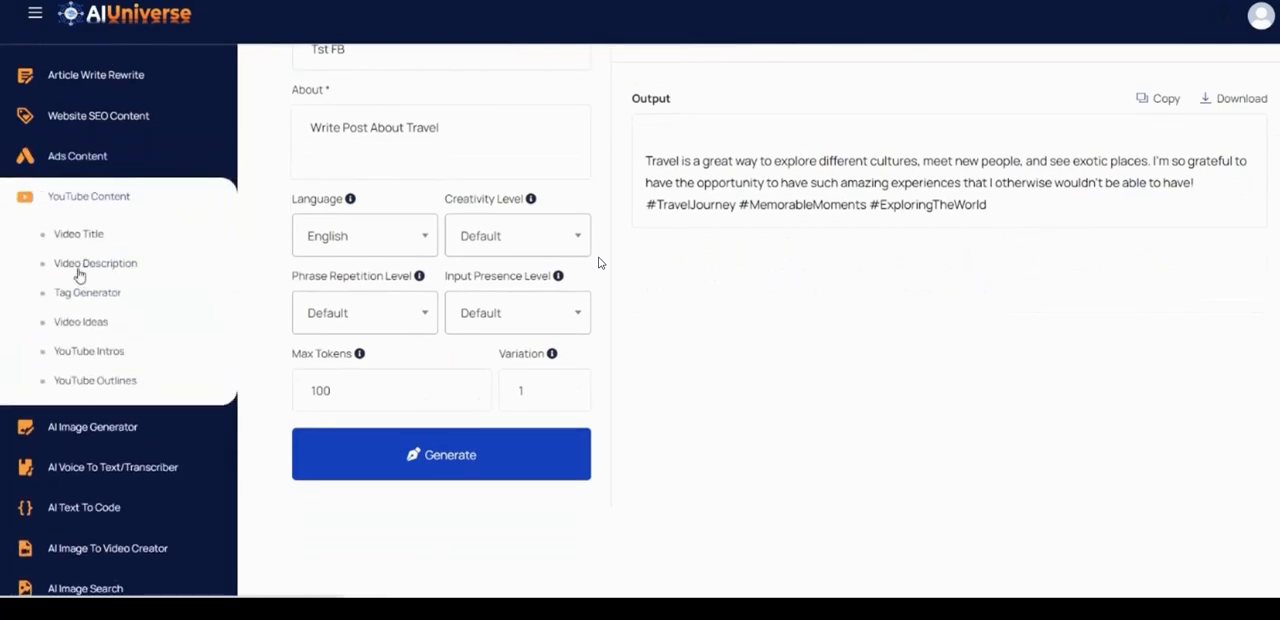
Generate a numbered list of food-related YouTube tags for 'tst youtube' with 100 max tokens
left_click(88, 292)
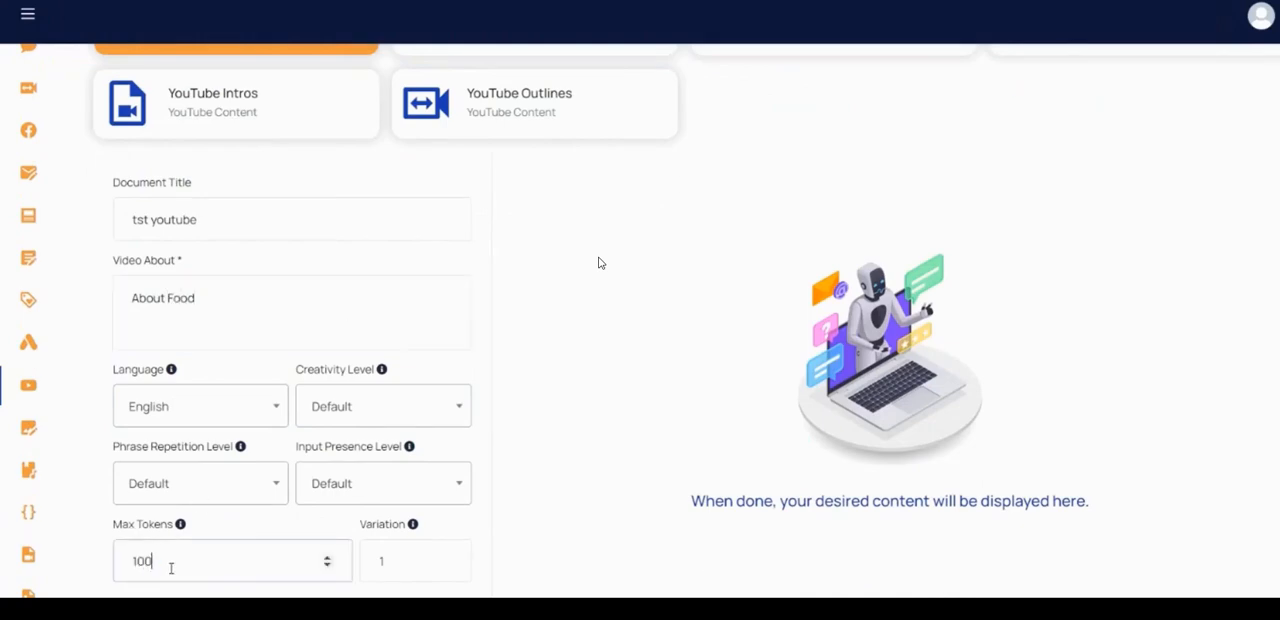
left_click(292, 540)
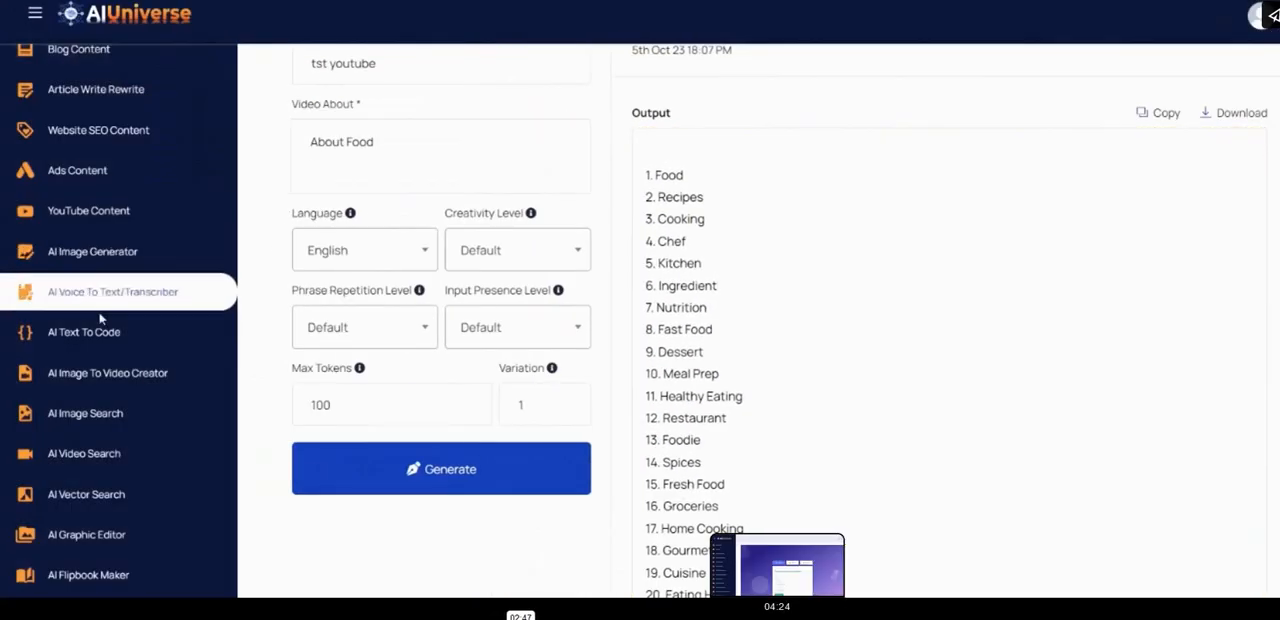
left_click(108, 372)
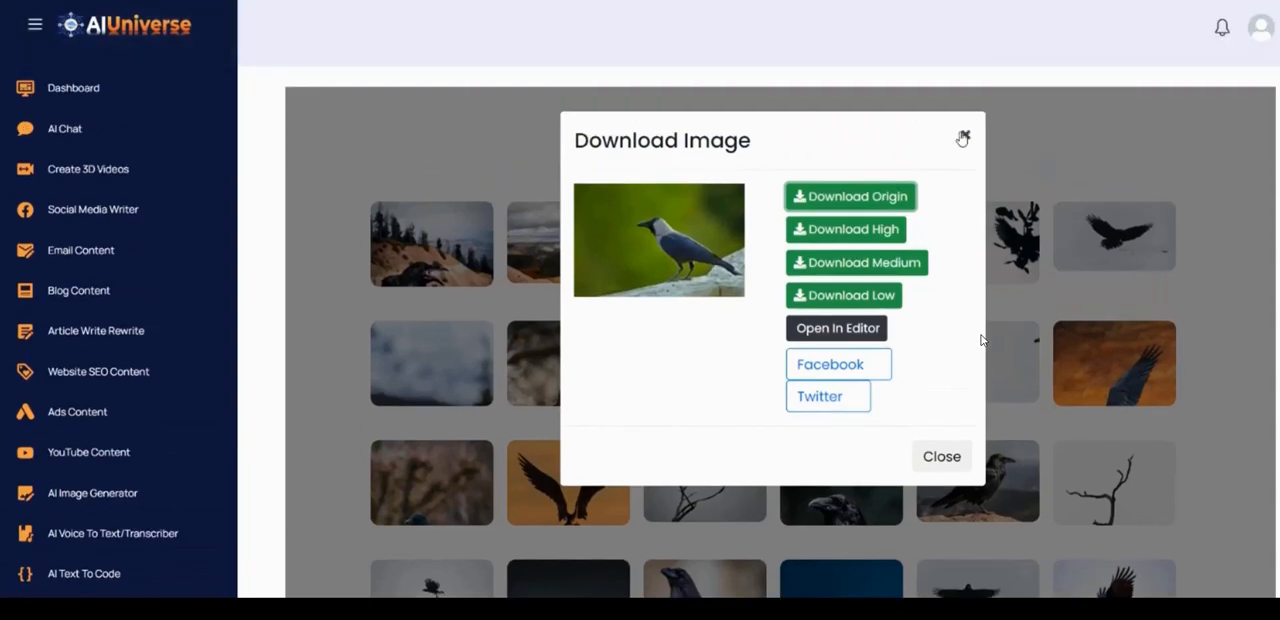
Dismiss the bird image's Download Image dialog after viewing its download sizes
left_click(940, 456)
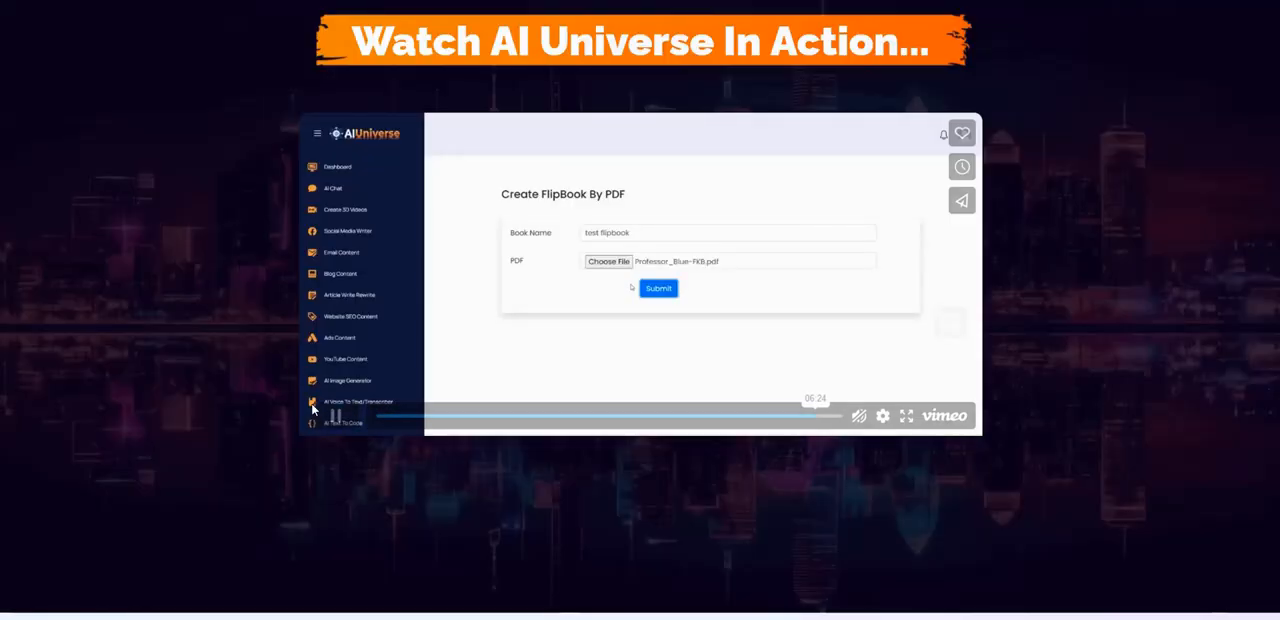
Submit the uploaded PDF to create the 'test flipbook' entry in the FlipBook list
left_click(656, 288)
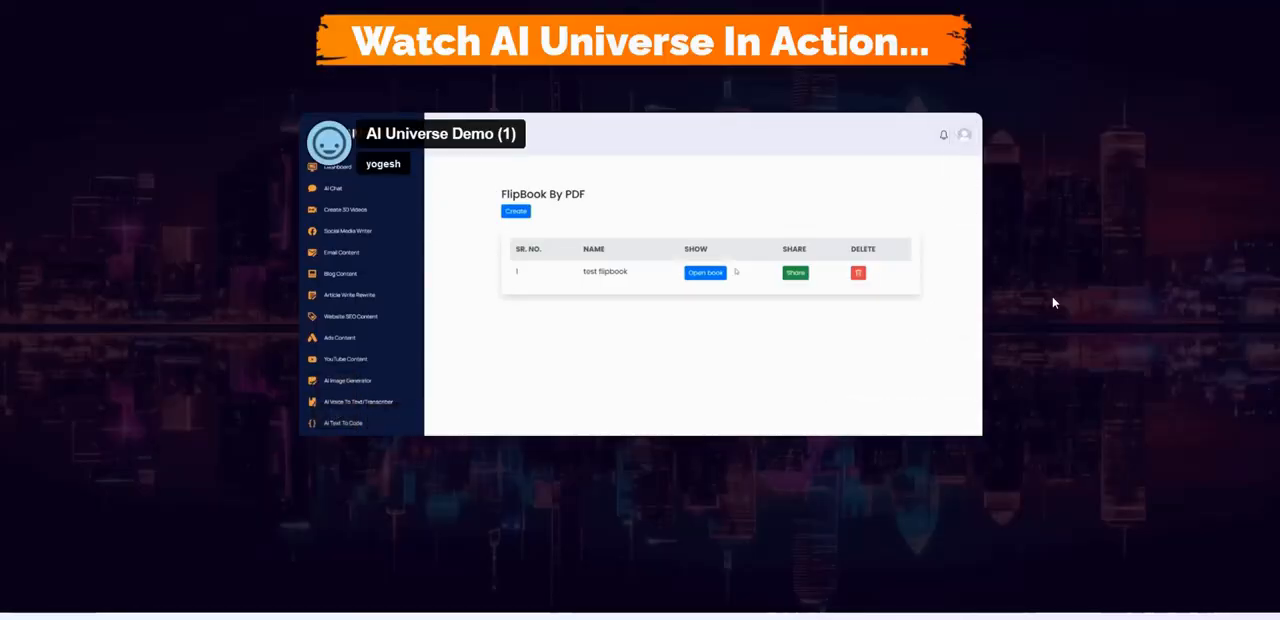